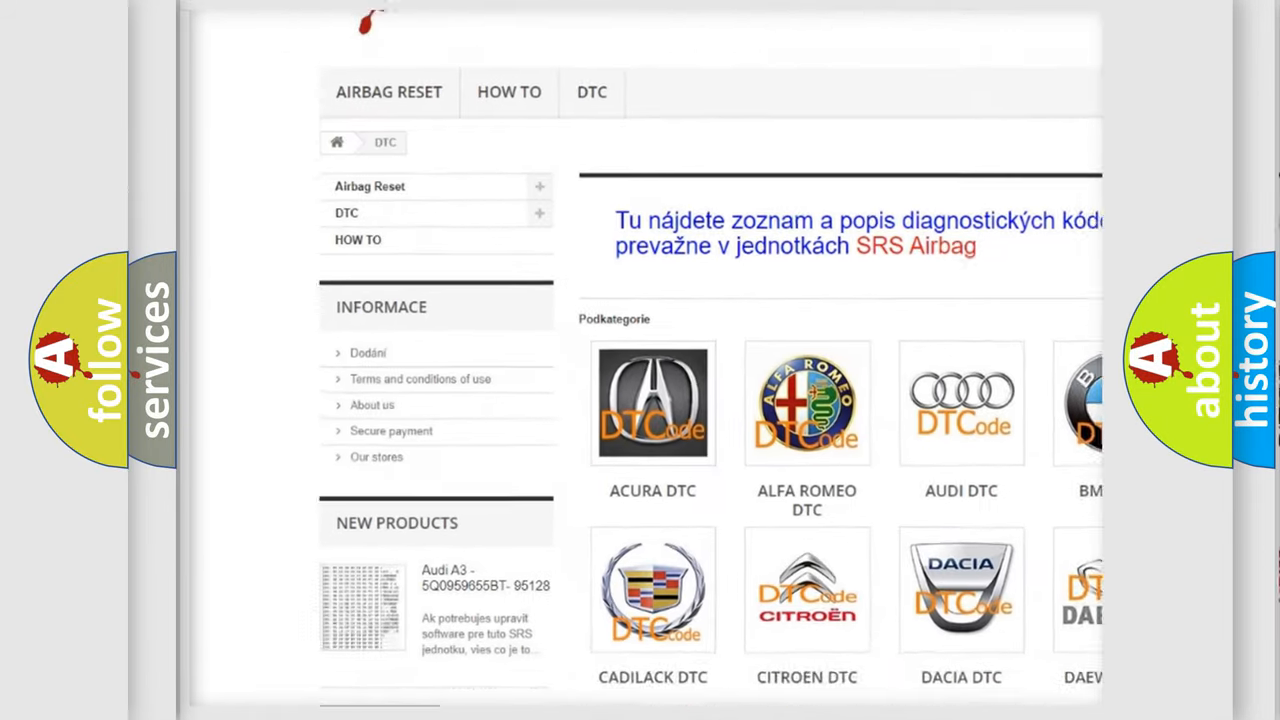
scroll(down, 3)
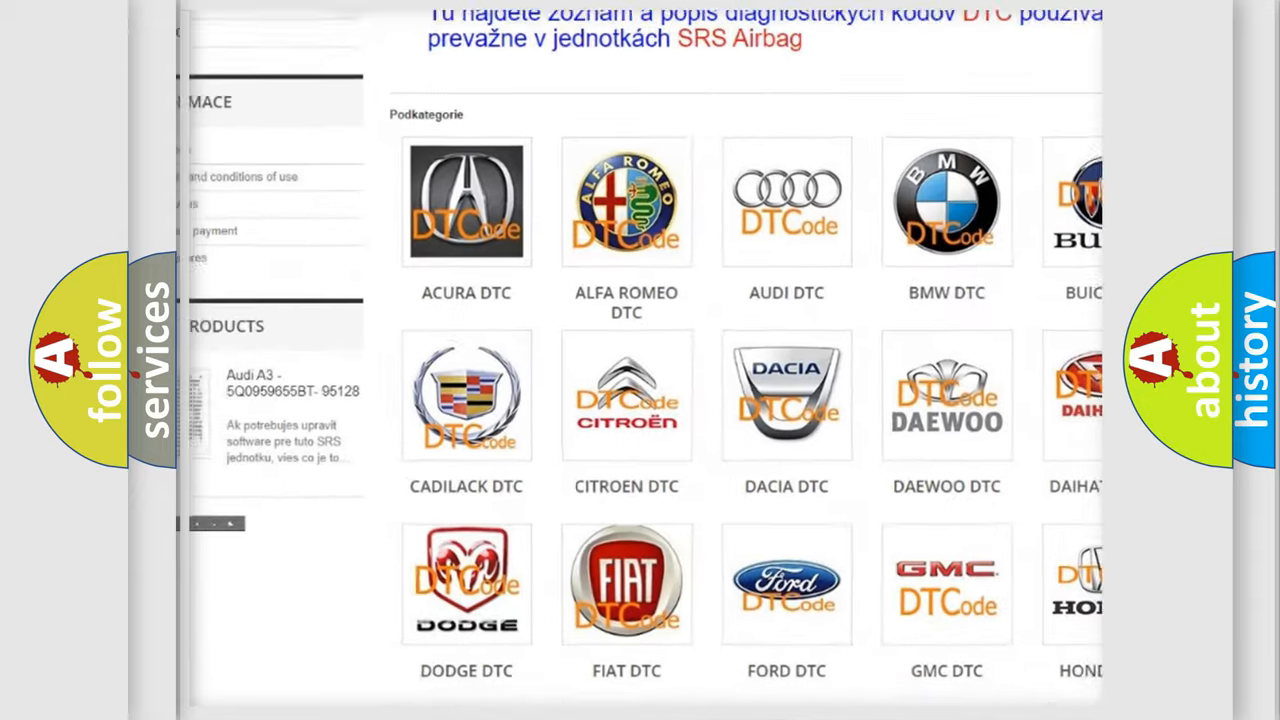
scroll(down, 3)
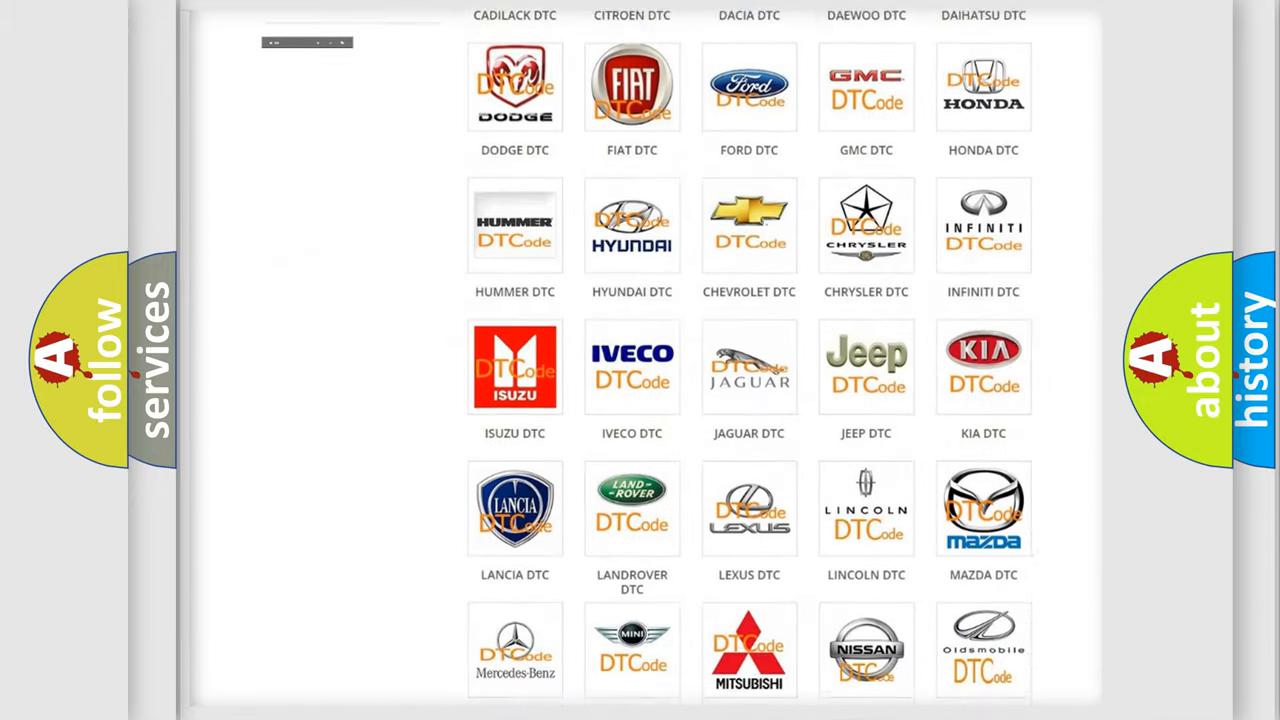
scroll(down, 3)
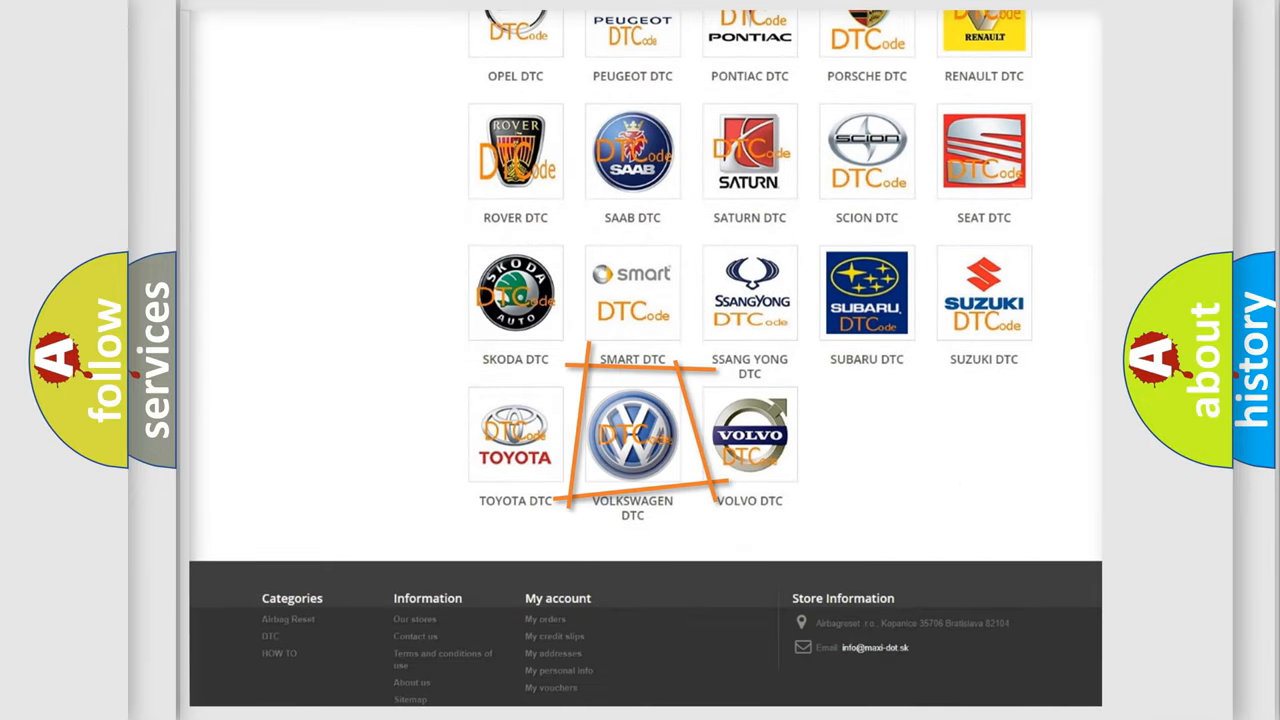